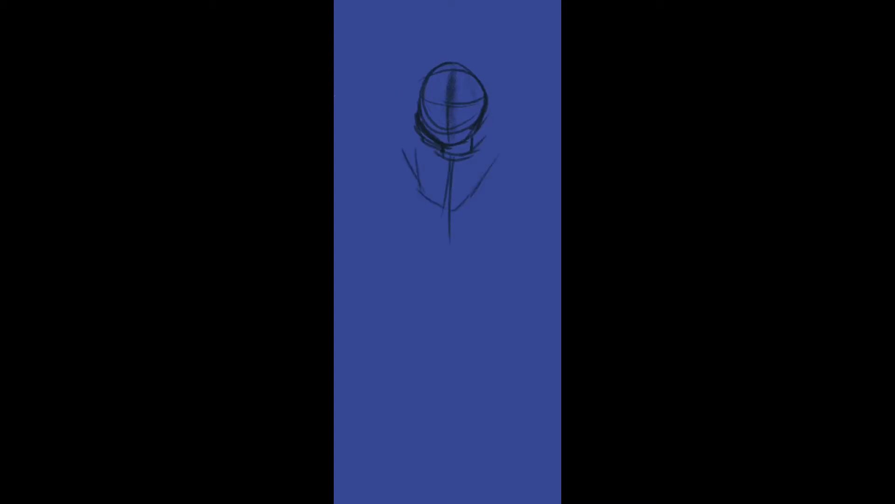
- Rough in the arms raised above the head and the lower body shape
drag(406, 103, 439, 205)
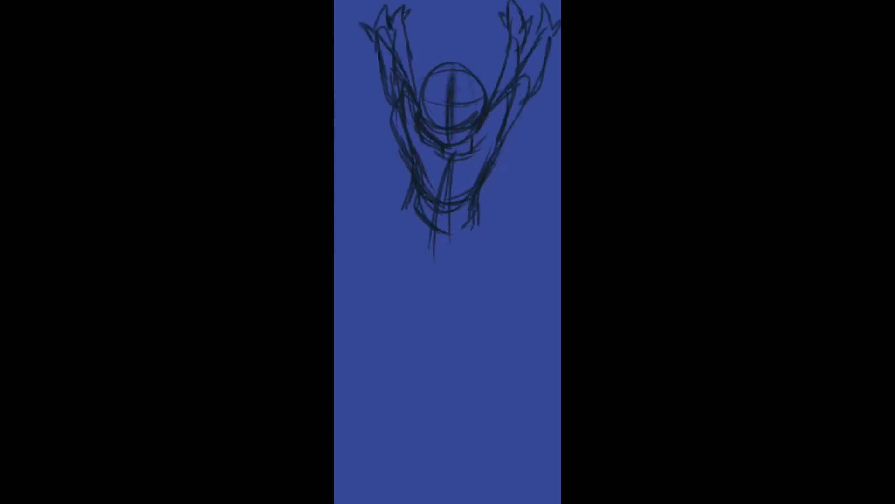
drag(434, 160, 463, 239)
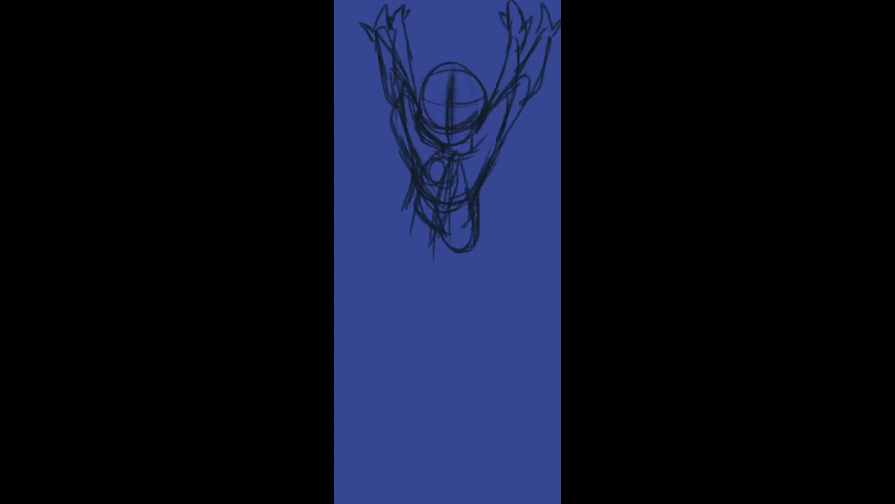
- Refine the rough sketch into a full figure with face, legs and lightning
drag(446, 205, 411, 269)
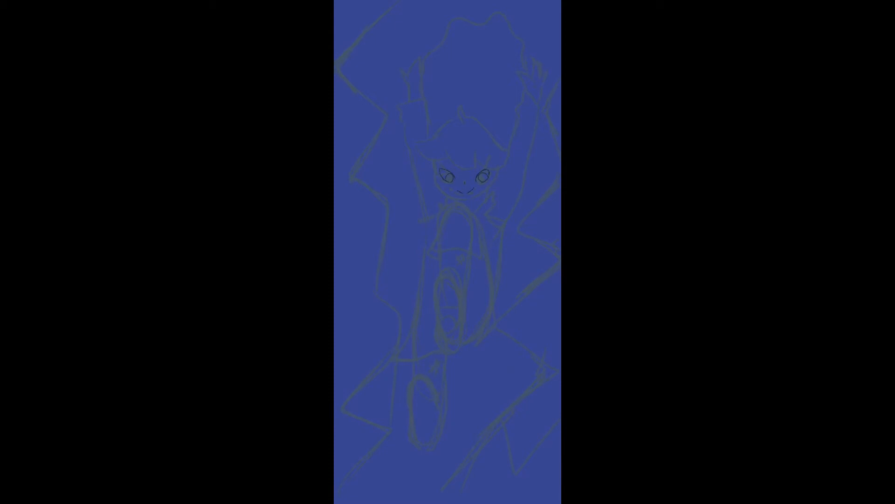
- Ink the character's hair and face outline on the lineart layer
drag(446, 148, 517, 154)
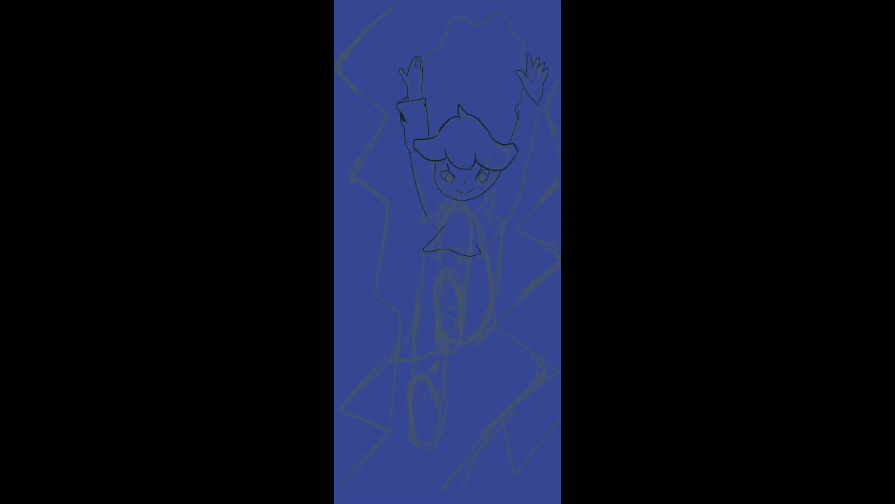
- Ink the torso, coat edges and leg outlines of the character
drag(533, 100, 502, 331)
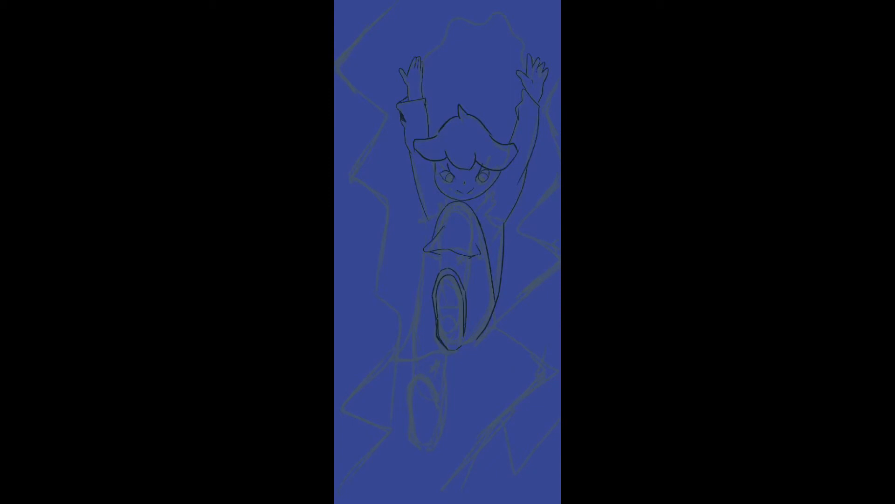
drag(439, 254, 474, 269)
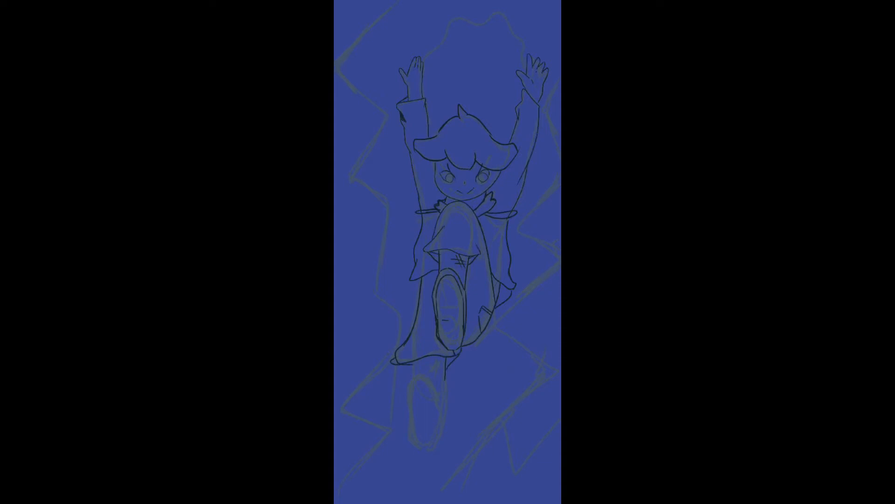
drag(429, 357, 439, 368)
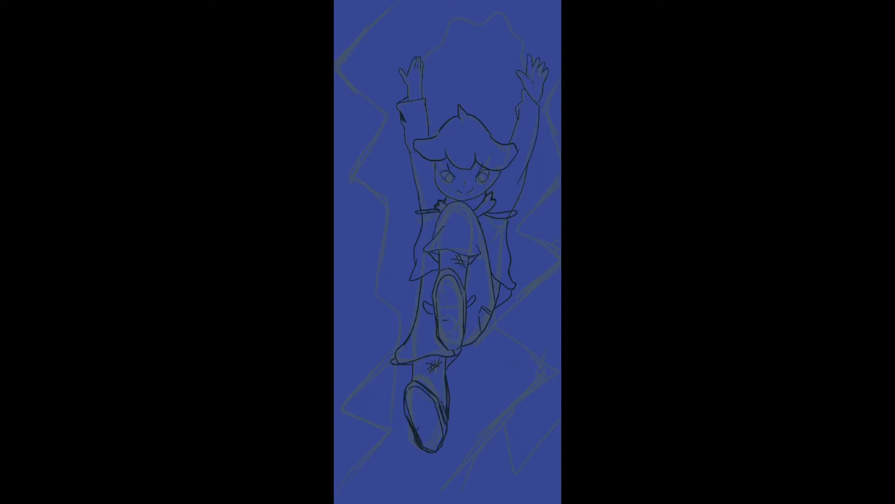
drag(451, 286, 442, 331)
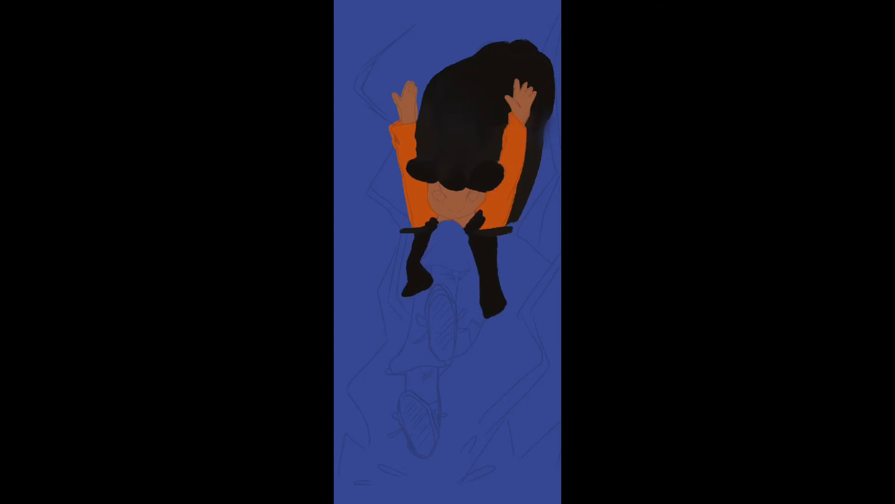
- Fill the irises red and add small white highlight dots to the eyes
click(472, 197)
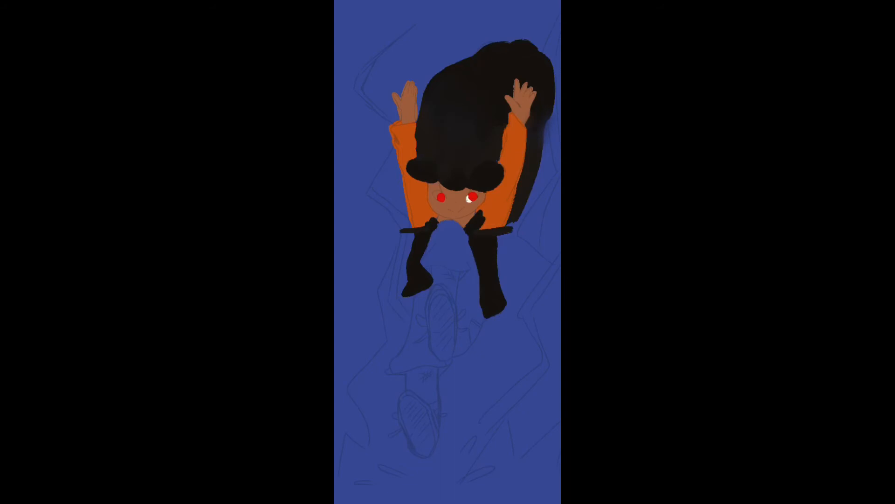
click(470, 199)
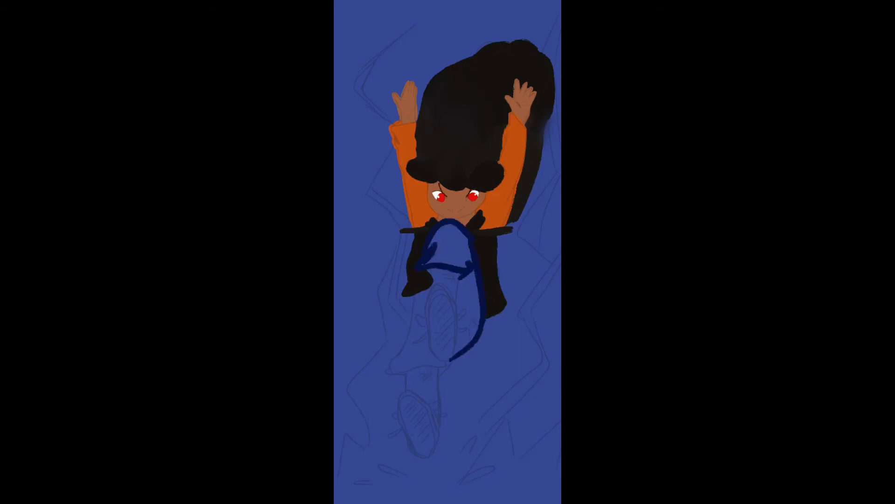
- Paint navy pants, red shoes with grey soles and yellow lightning bolts
drag(452, 269, 434, 412)
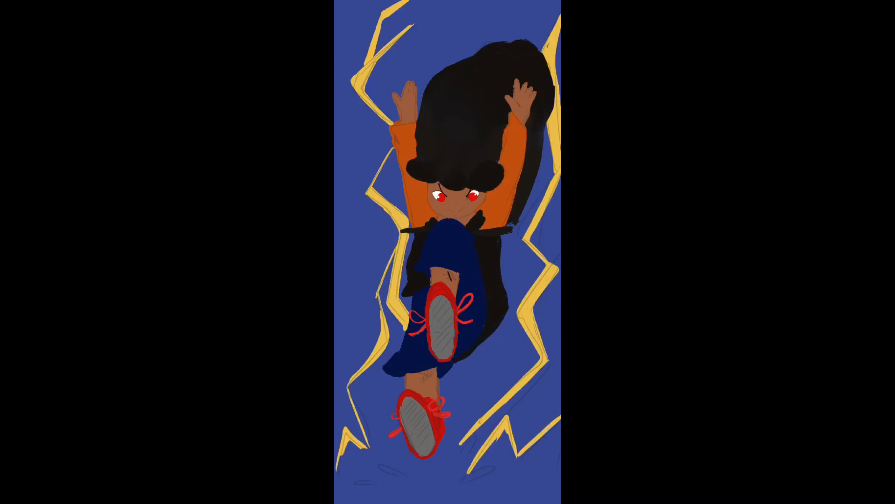
- Add the smile, leg stitch marks and a star on the front shoe
click(451, 277)
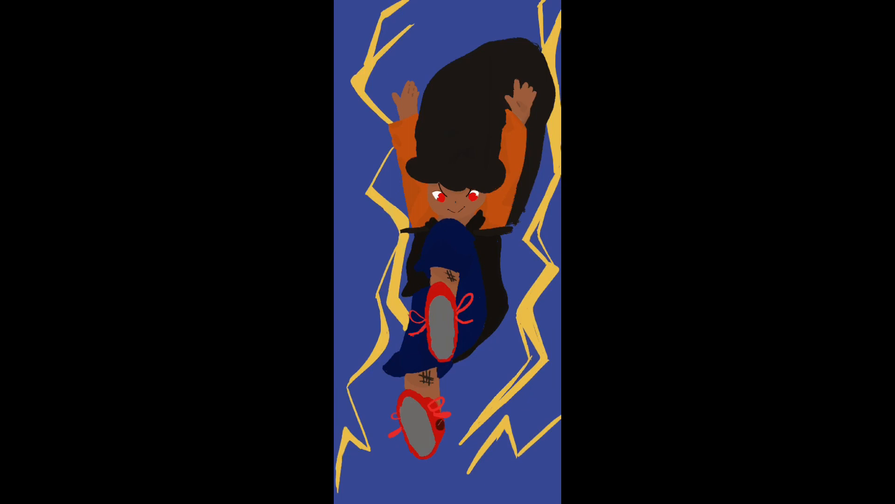
click(438, 423)
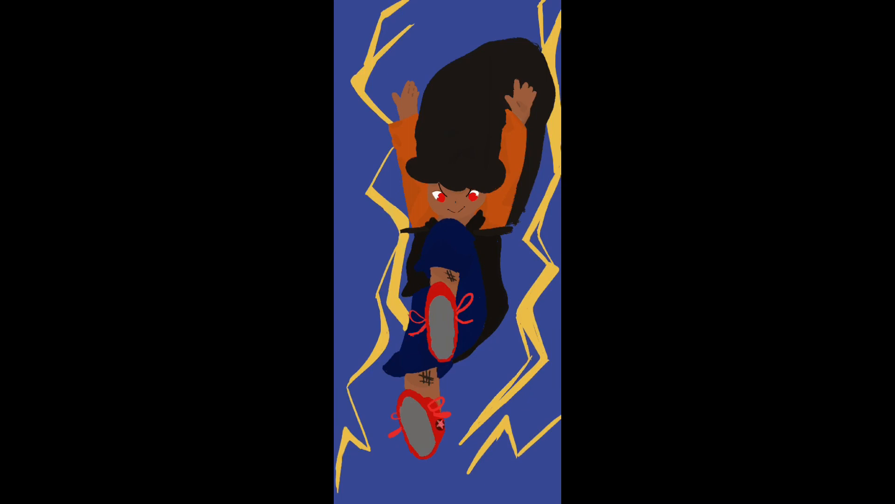